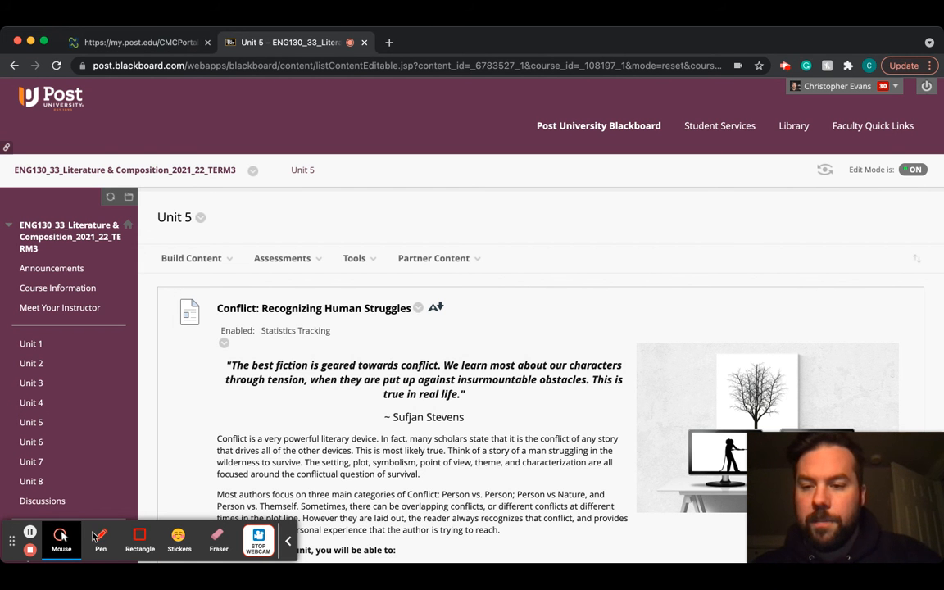
# Move down the Unit 5 page from the Conflict introduction to Readings and Resources
pyautogui.click(100, 541)
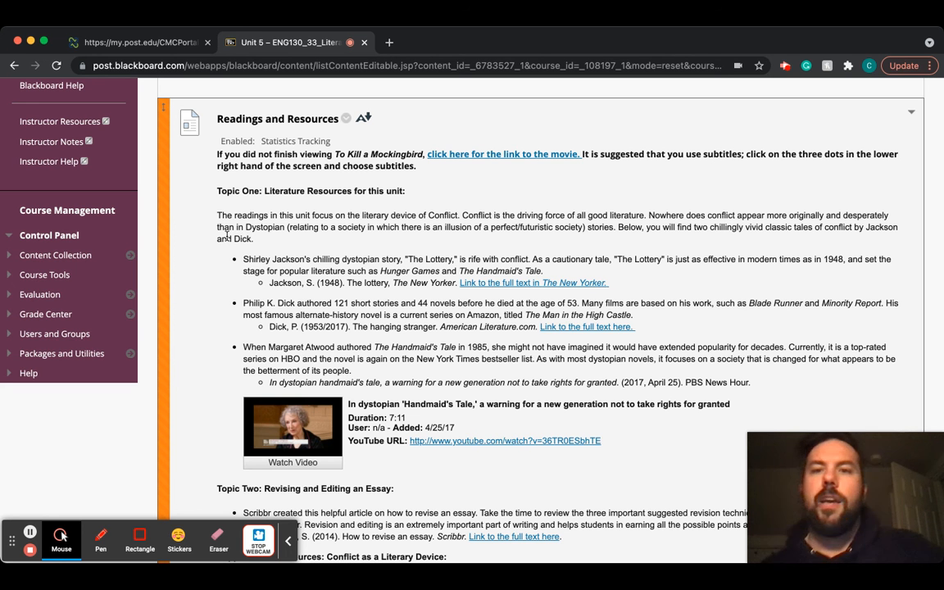
pyautogui.moveTo(277, 269)
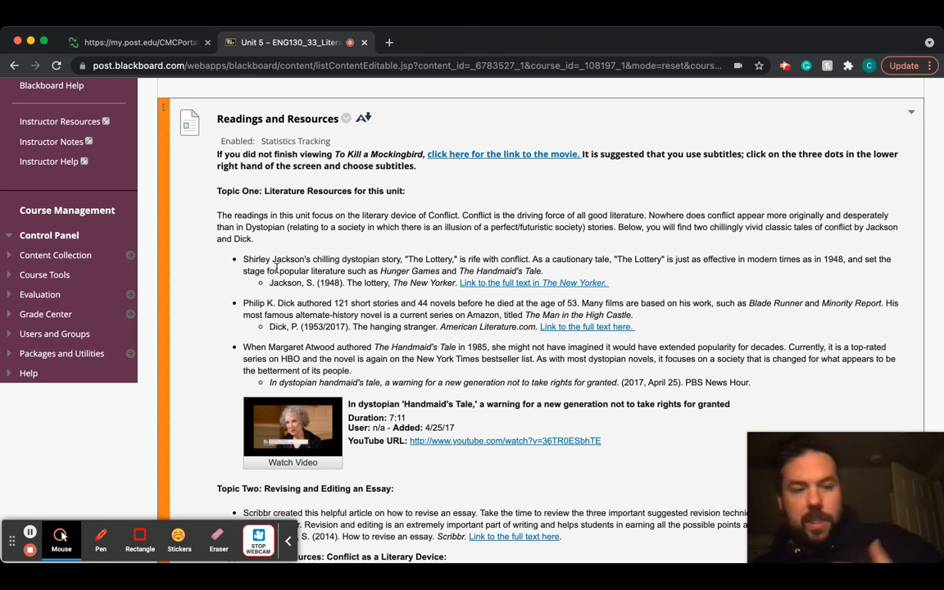
pyautogui.click(102, 539)
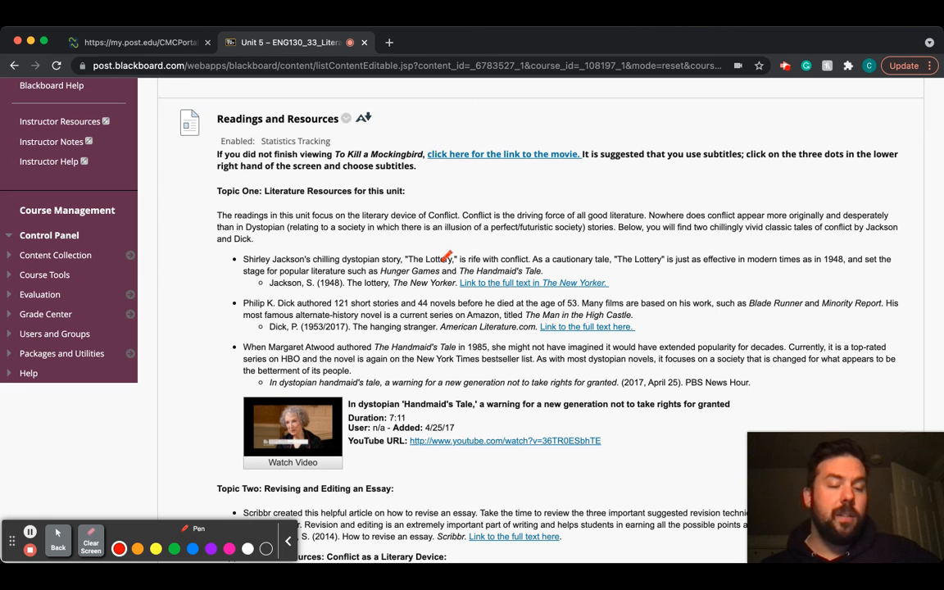
pyautogui.moveTo(335, 277)
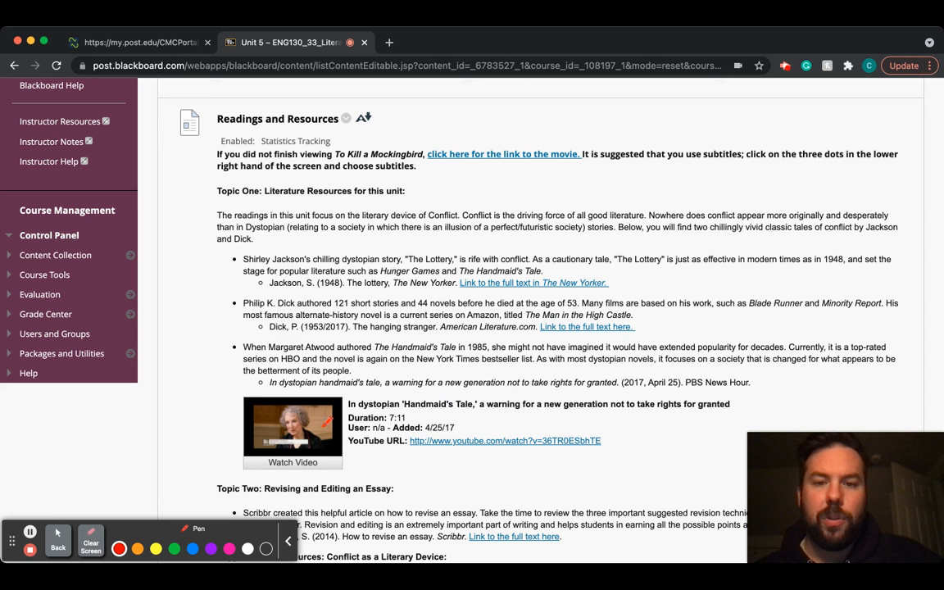
pyautogui.moveTo(490, 403)
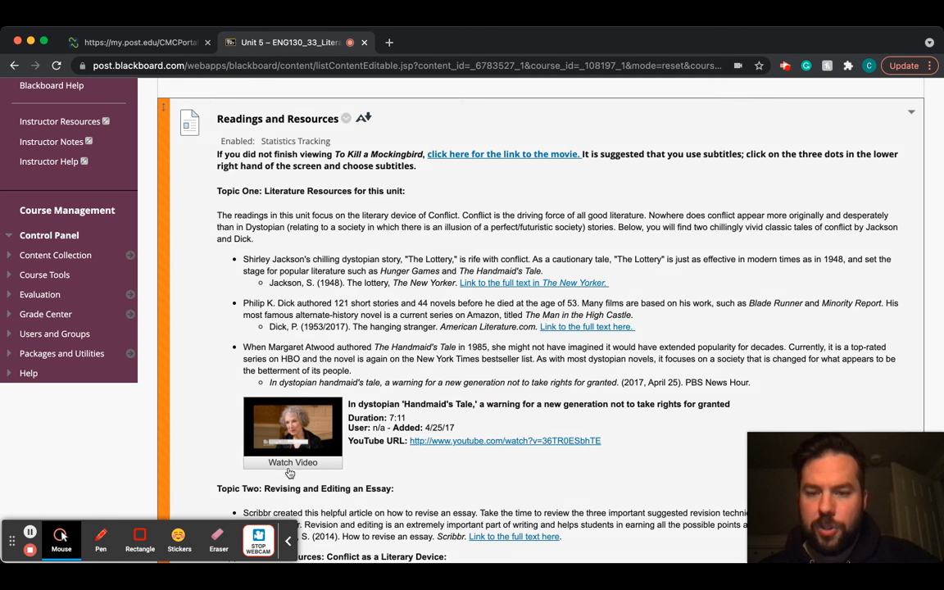
pyautogui.scroll(-3)
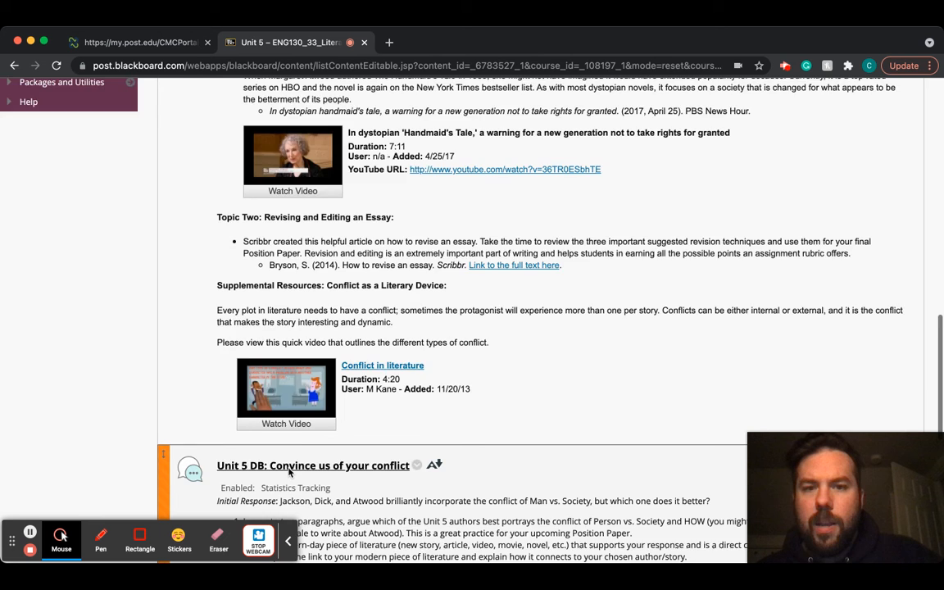
# Scroll past the readings to the 'Unit 5 DB: Convince us of your conflict' prompt and Position Paper item
pyautogui.scroll(-3)
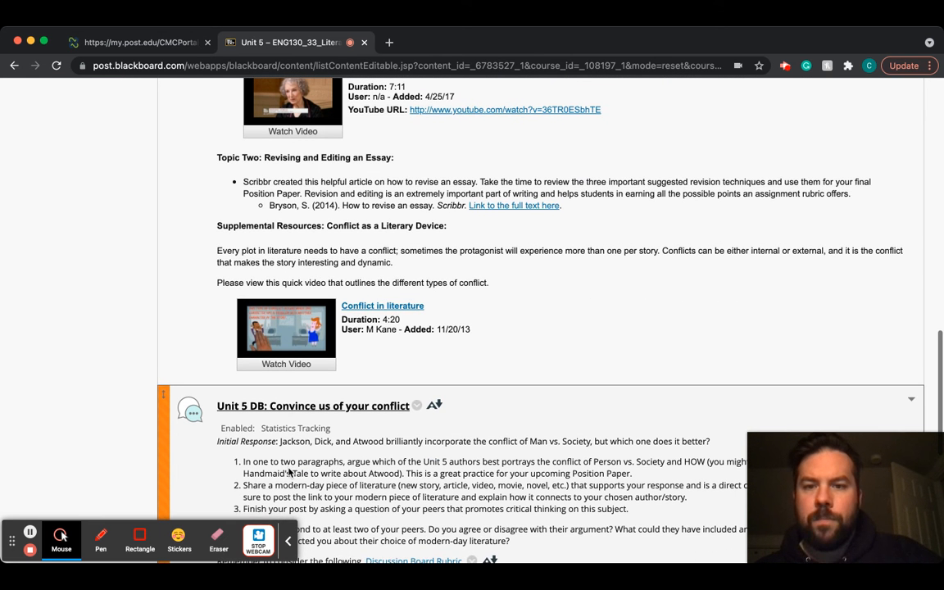
pyautogui.scroll(-3)
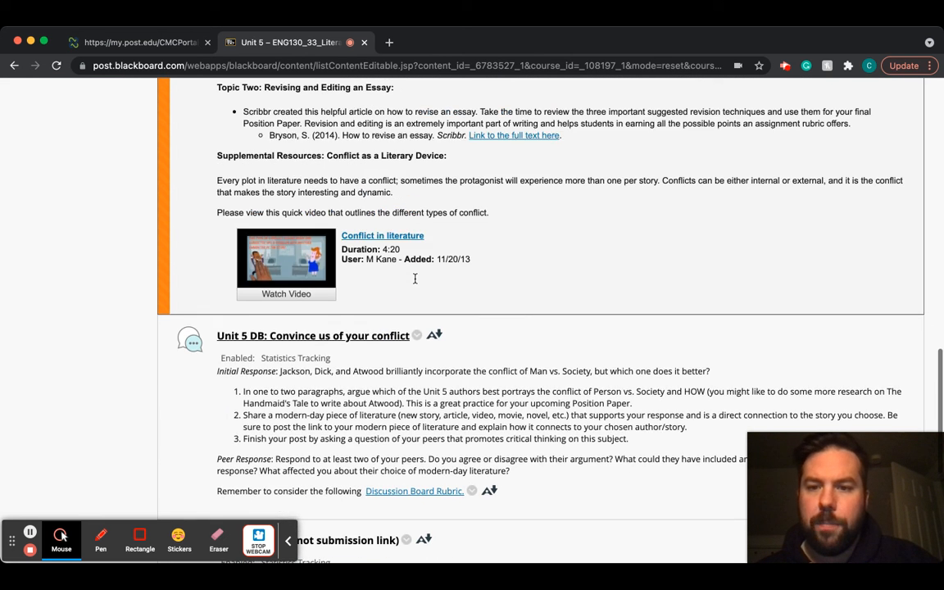
pyautogui.scroll(-3)
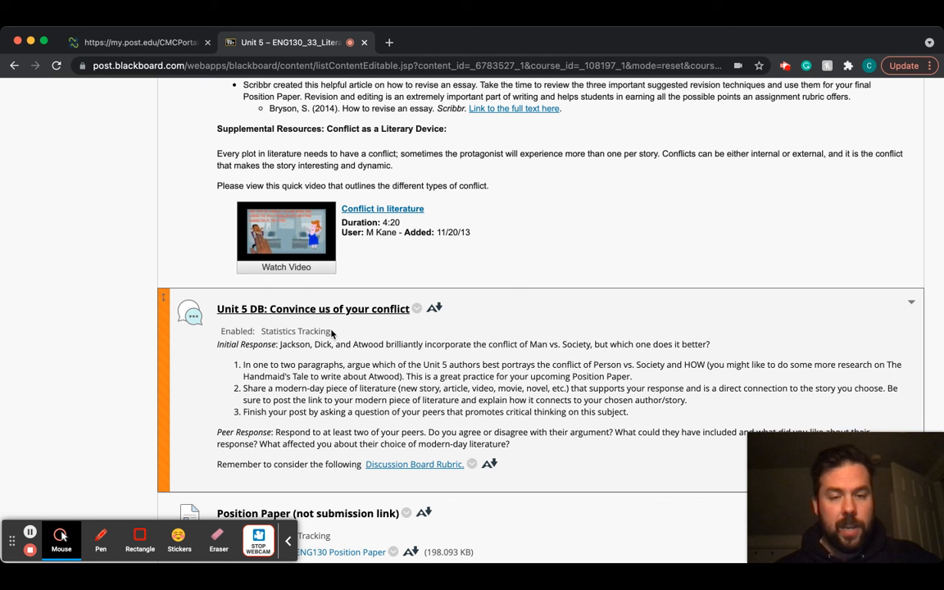
pyautogui.scroll(-3)
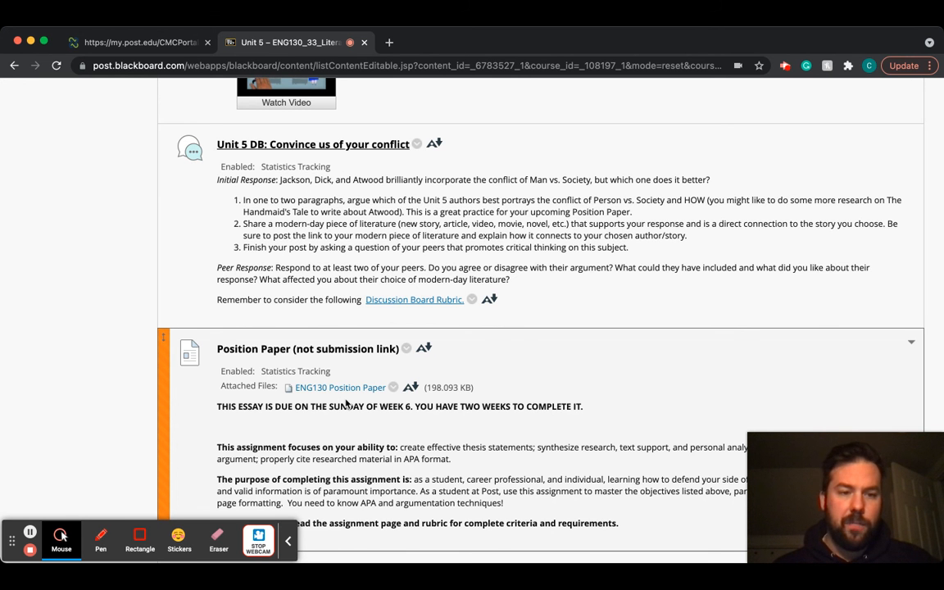
pyautogui.scroll(-3)
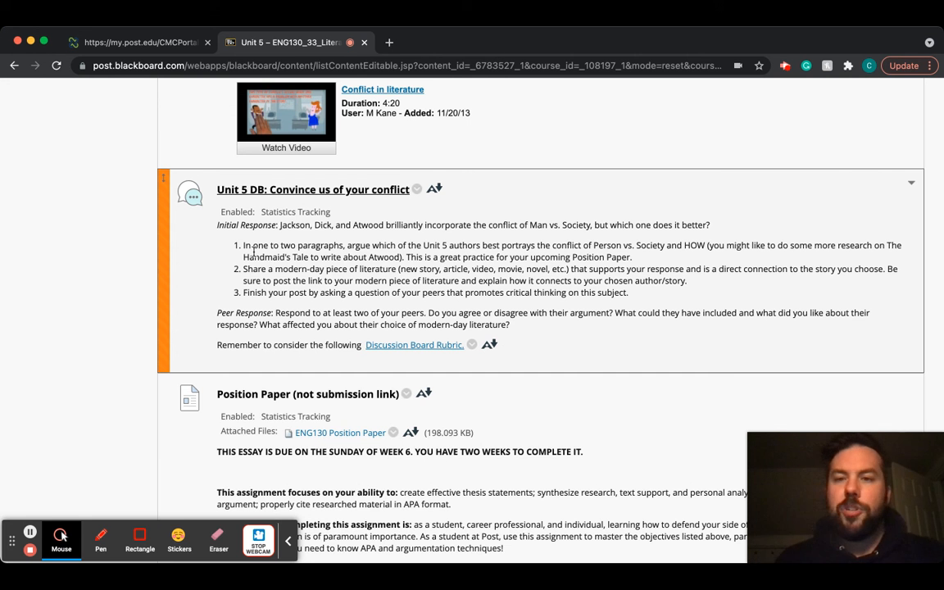
pyautogui.click(100, 539)
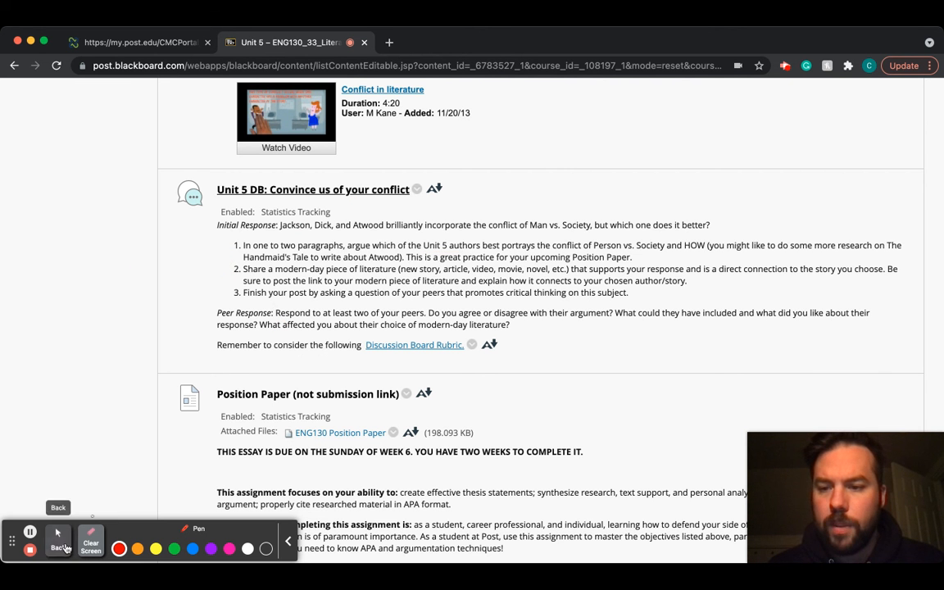
# Scroll back up to Topic Two: Revising and Editing an Essay and the Conflict in Literature video
pyautogui.scroll(-3)
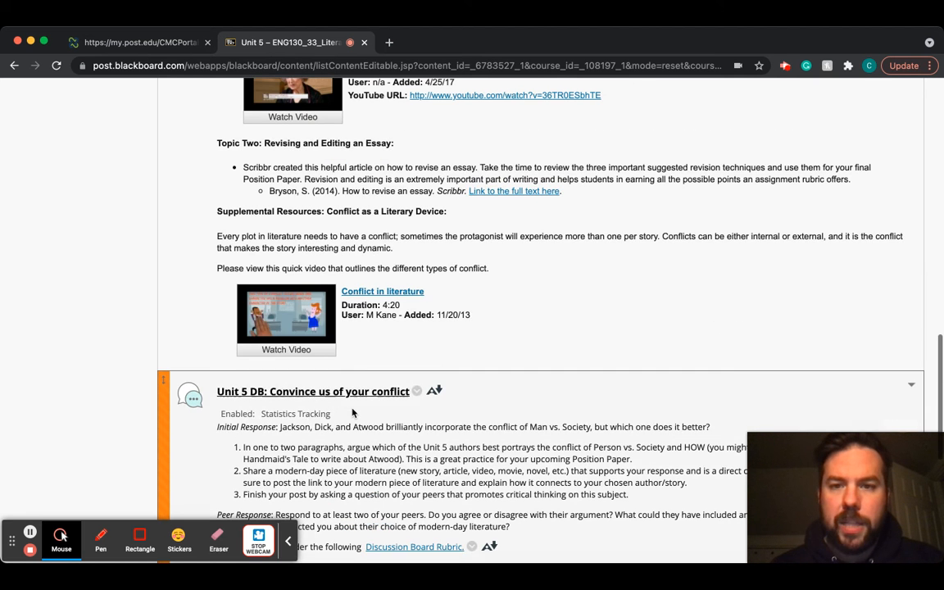
pyautogui.scroll(3)
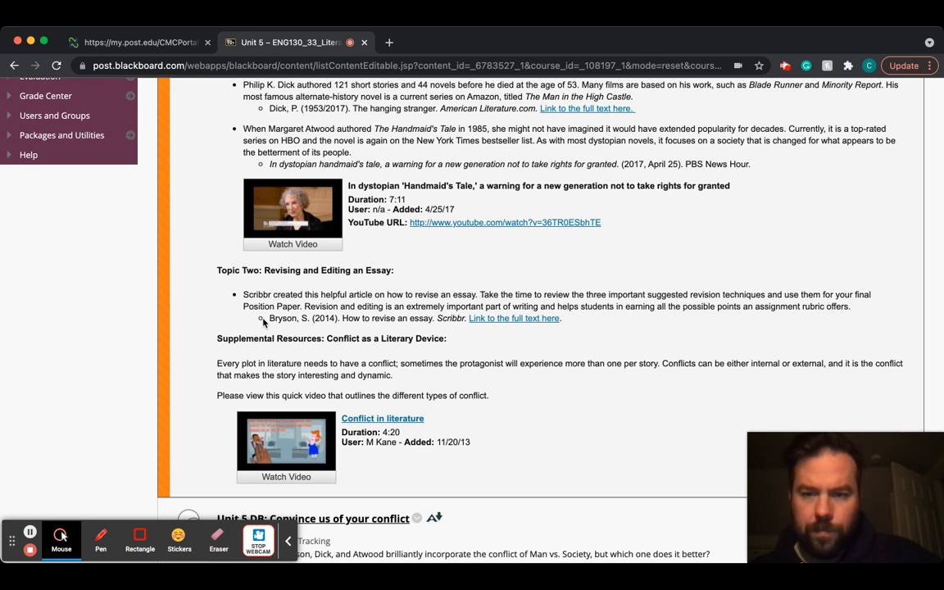
pyautogui.moveTo(266, 334)
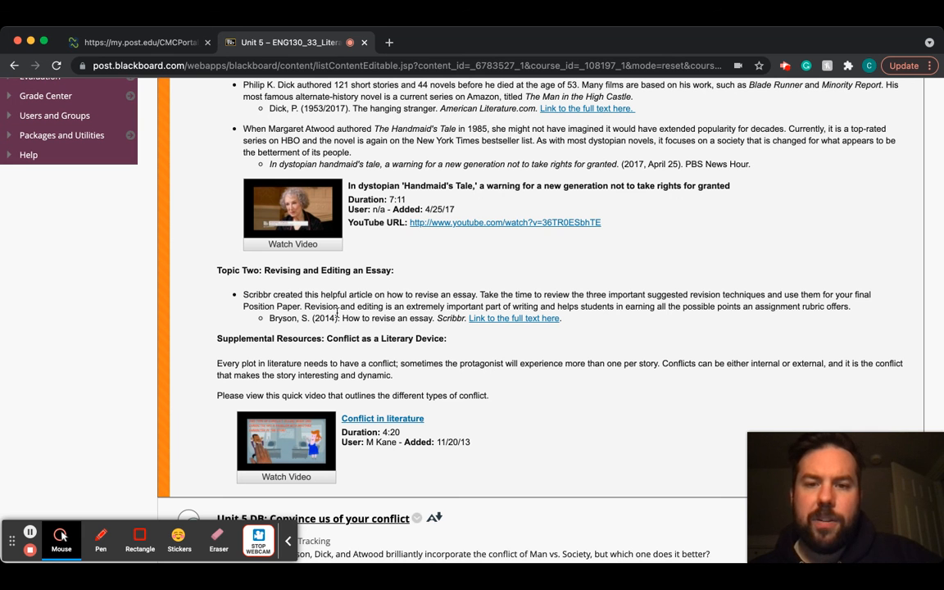
pyautogui.moveTo(400, 326)
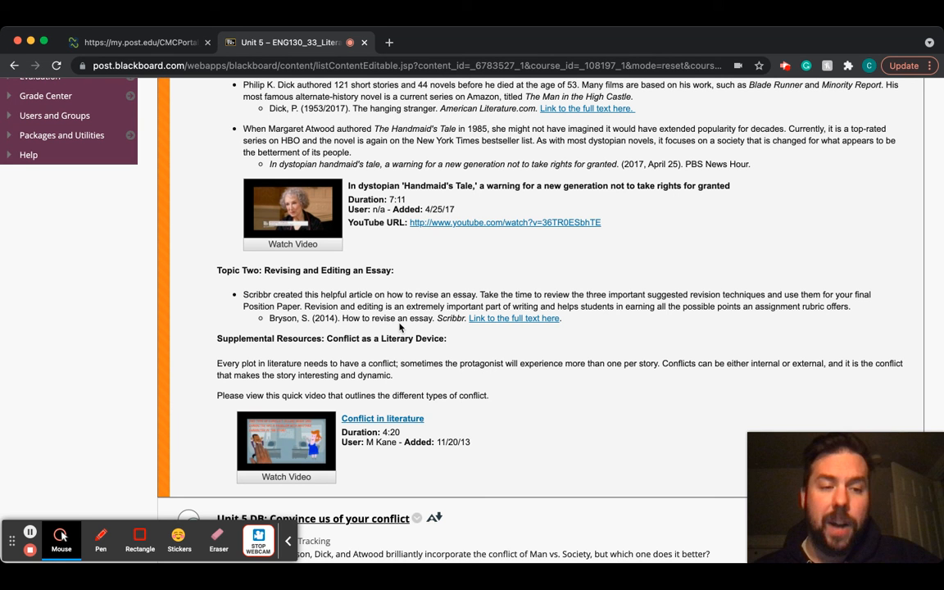